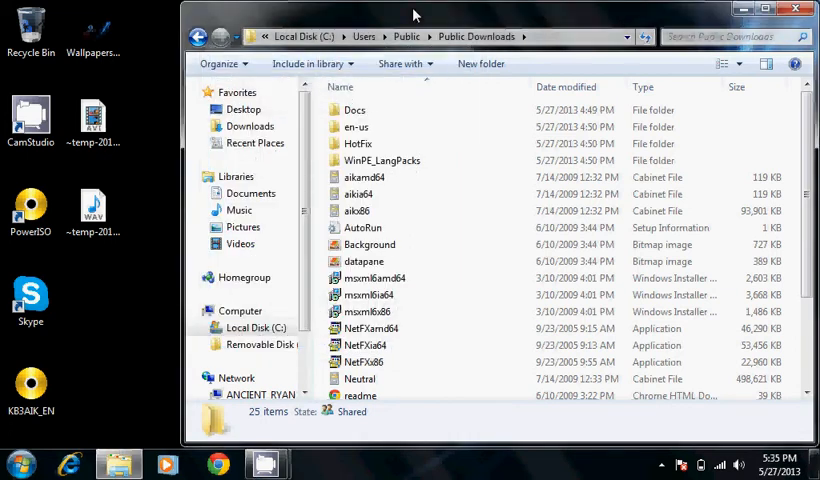
{"action": "mouse_move", "coordinate": [86, 300]}
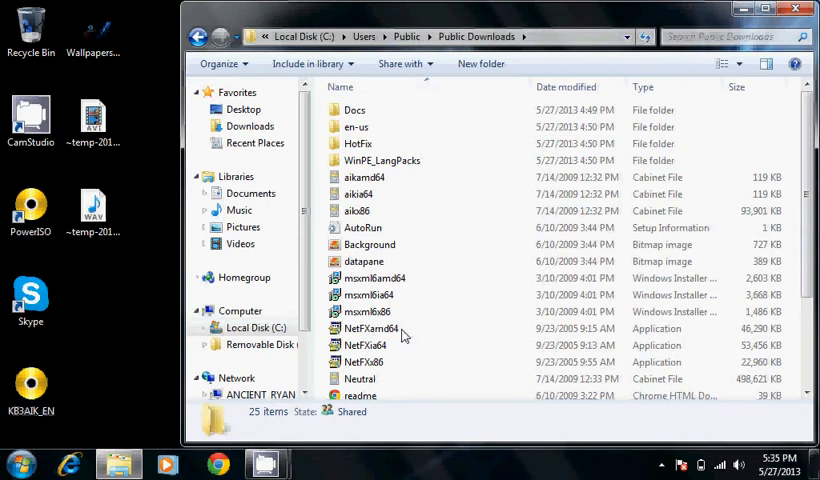
Step: Launch StartCD to bring up the Windows AIK welcome launcher
{"action": "scroll", "scroll_direction": "down", "scroll_amount": 3}
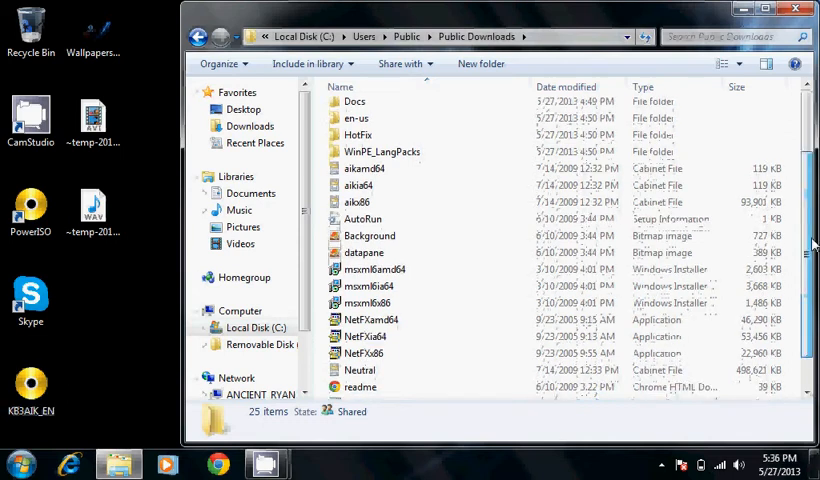
{"action": "scroll", "scroll_direction": "down", "scroll_amount": 3}
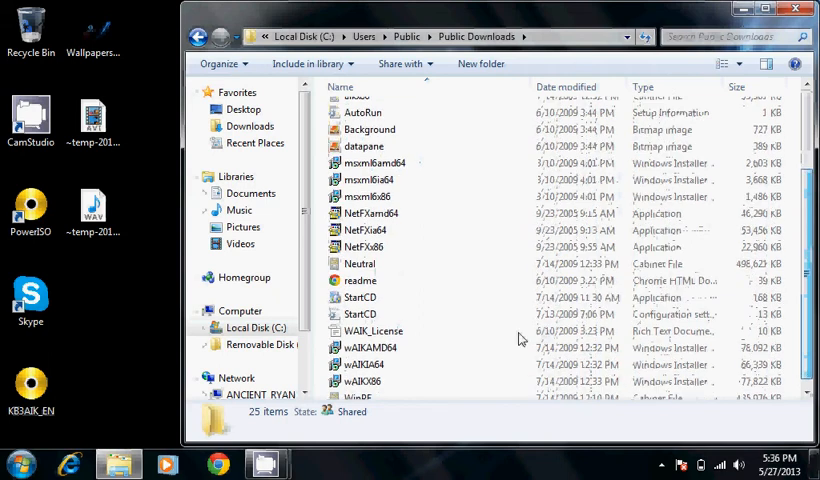
{"action": "left_click", "coordinate": [361, 297]}
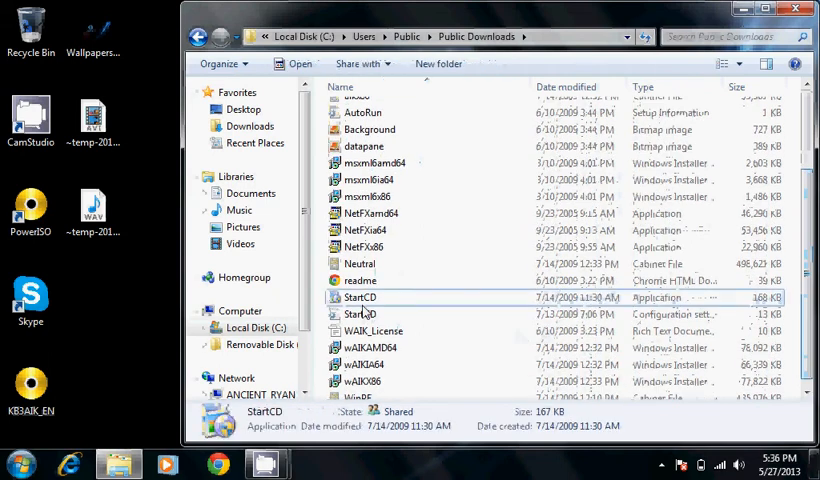
{"action": "left_click", "coordinate": [361, 297]}
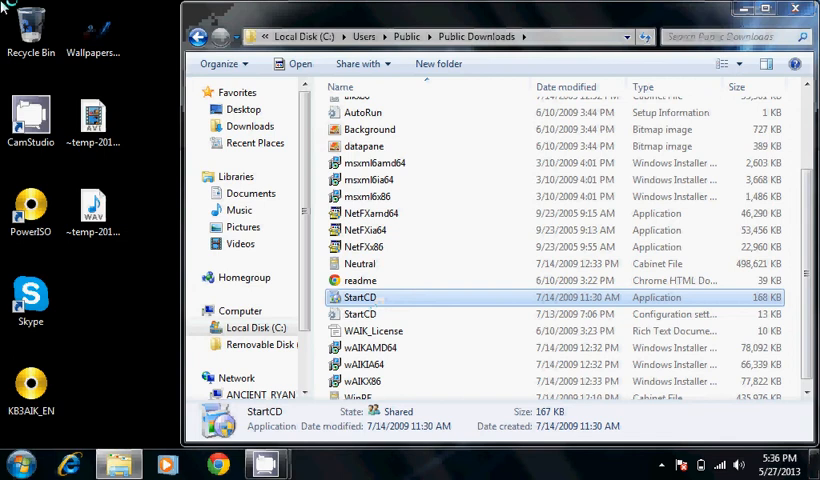
{"action": "mouse_move", "coordinate": [572, 270]}
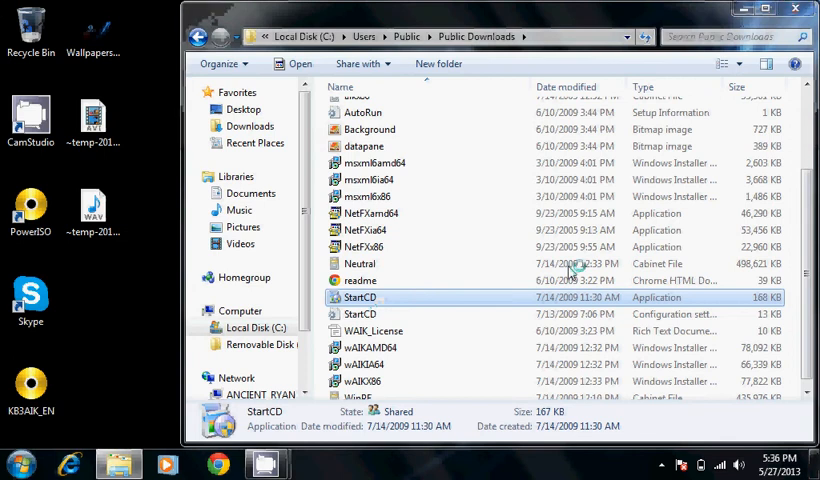
{"action": "double_click", "coordinate": [362, 297]}
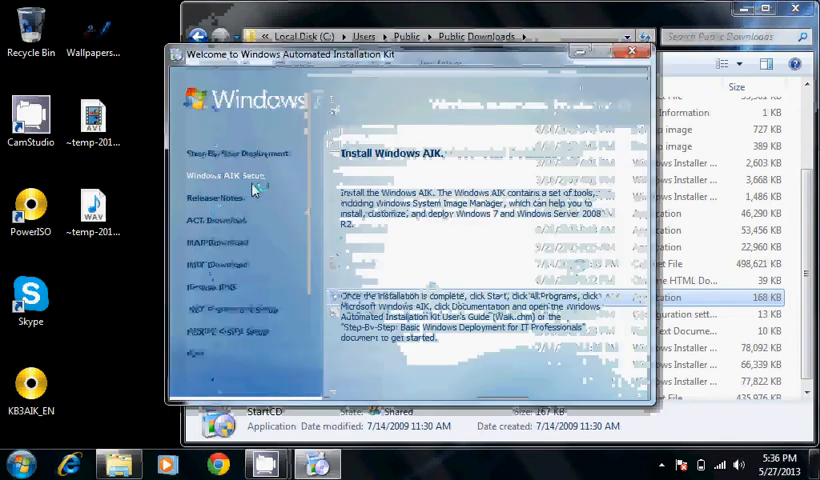
{"action": "mouse_move", "coordinate": [255, 192]}
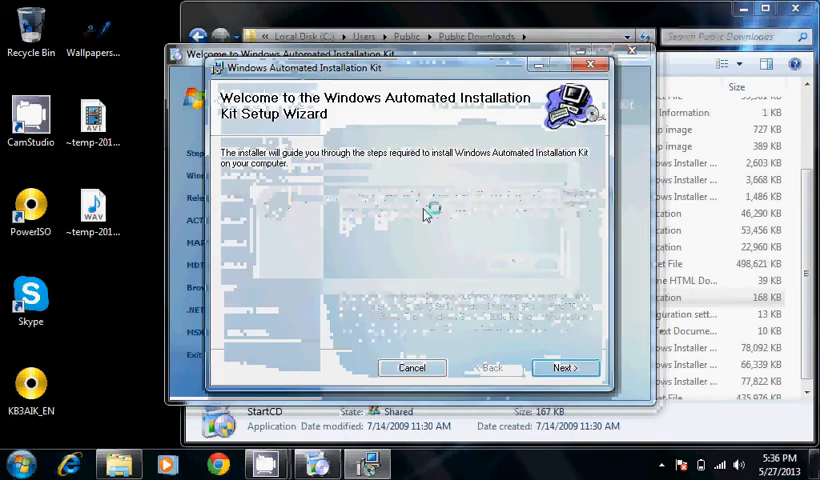
Step: In the Windows AIK Setup wizard, accept the license terms and start installation
{"action": "left_click", "coordinate": [564, 367]}
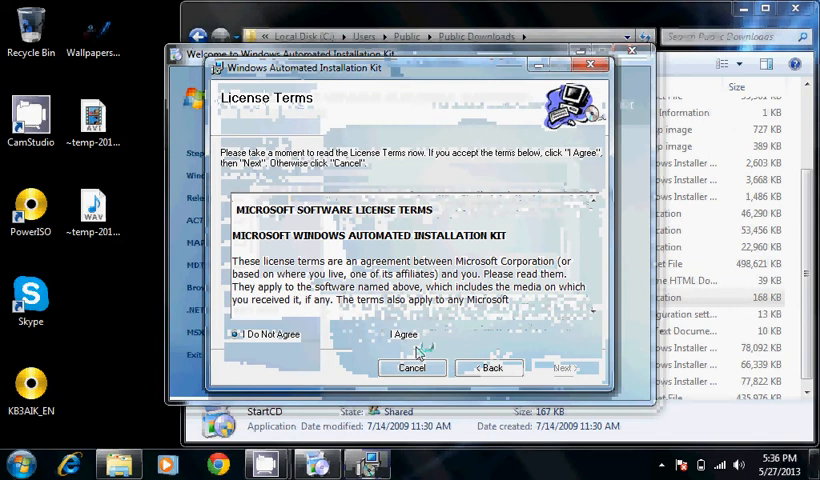
{"action": "left_click", "coordinate": [383, 334]}
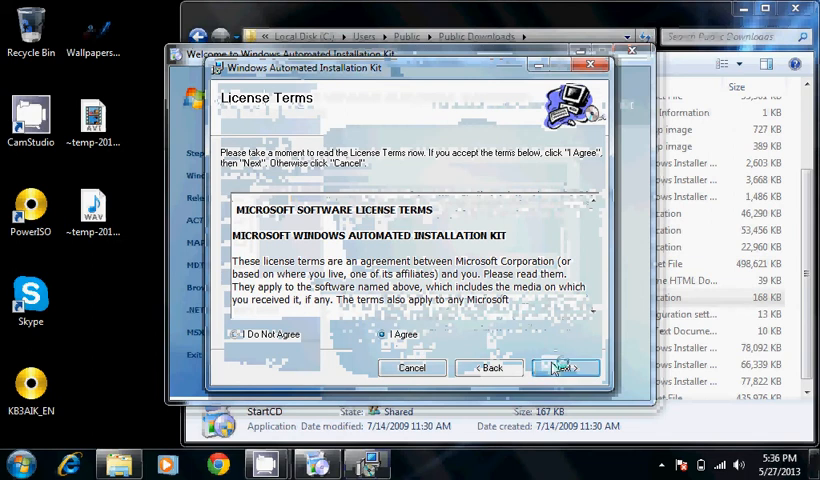
{"action": "left_click", "coordinate": [564, 367]}
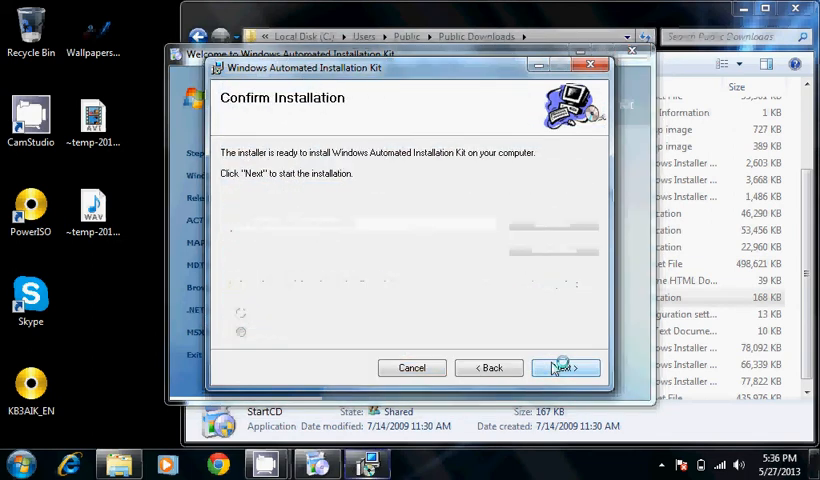
{"action": "left_click", "coordinate": [563, 367]}
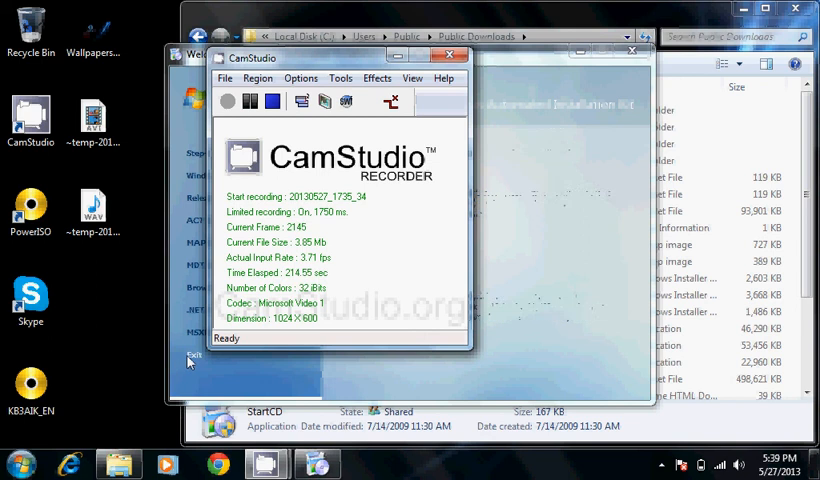
Step: Browse All Programs to the Microsoft Windows AIK folder and its Documentation guides
{"action": "left_click", "coordinate": [17, 463]}
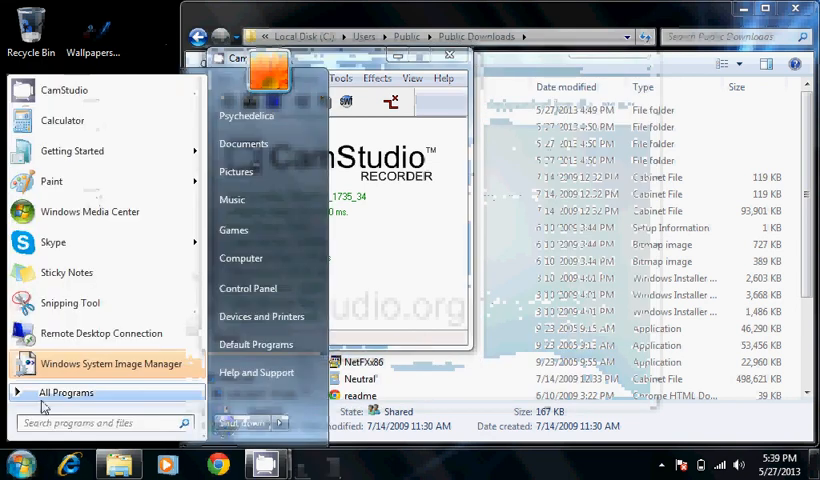
{"action": "left_click", "coordinate": [66, 392]}
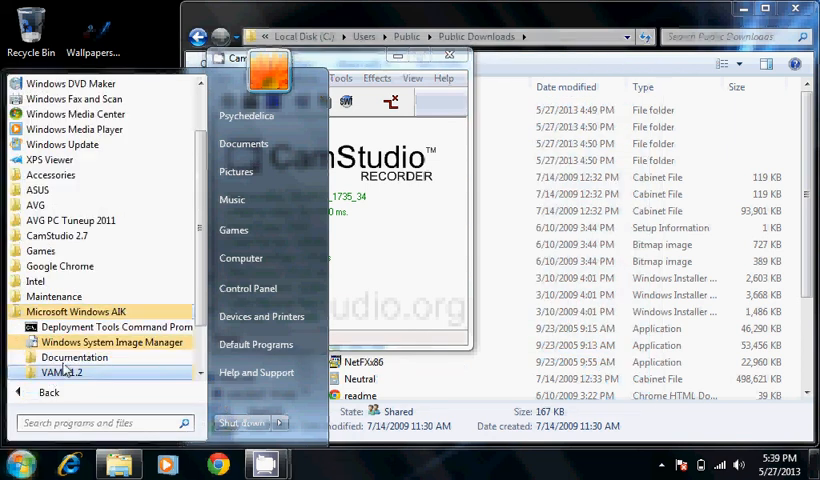
{"action": "mouse_move", "coordinate": [74, 357]}
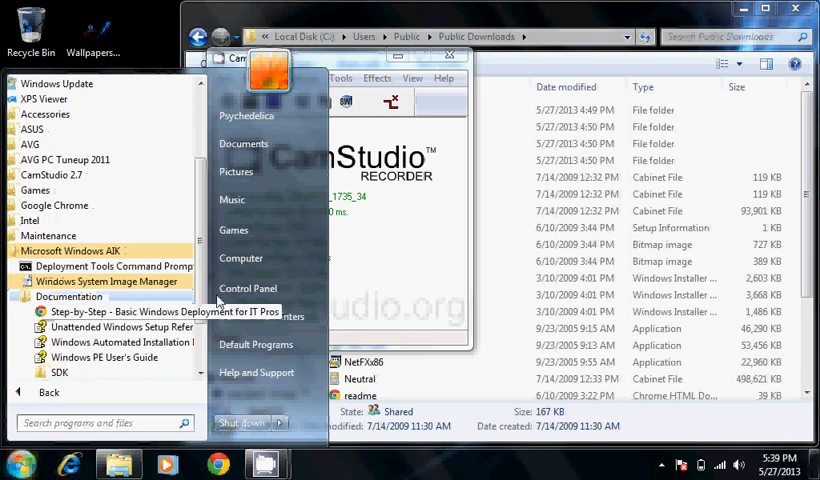
{"action": "scroll", "scroll_direction": "down", "scroll_amount": 3}
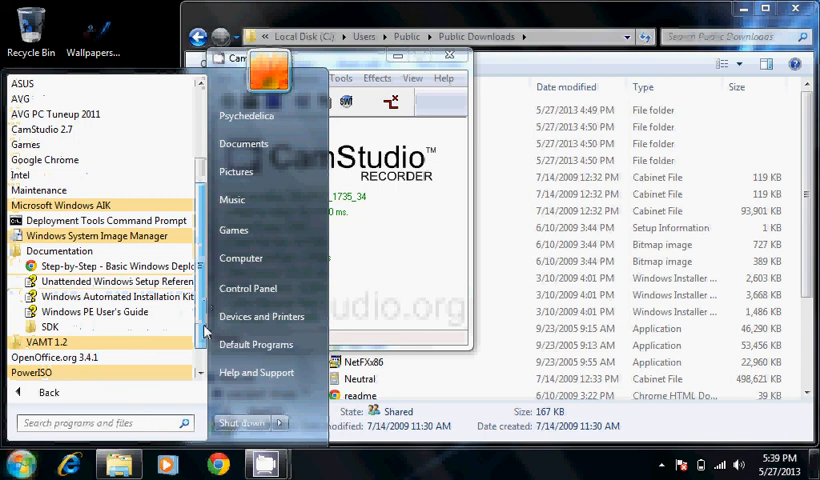